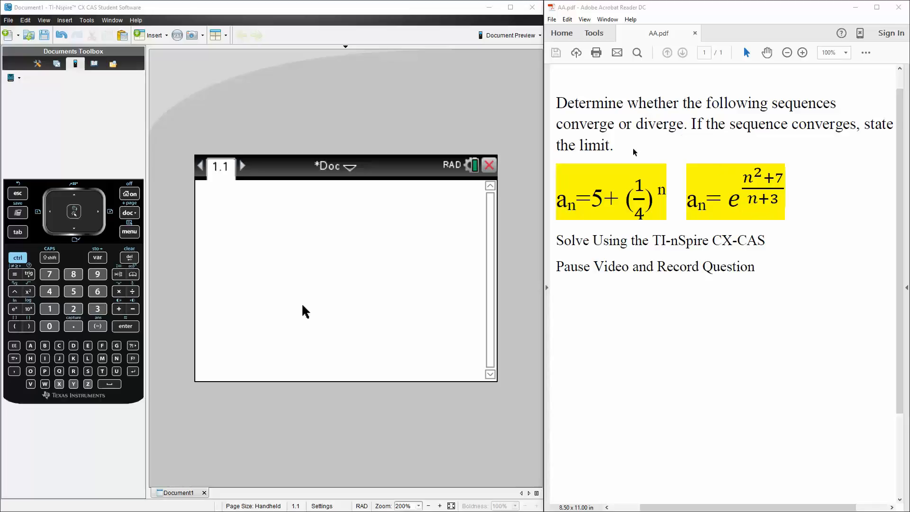
{"action": "mouse_move", "coordinate": [682, 143]}
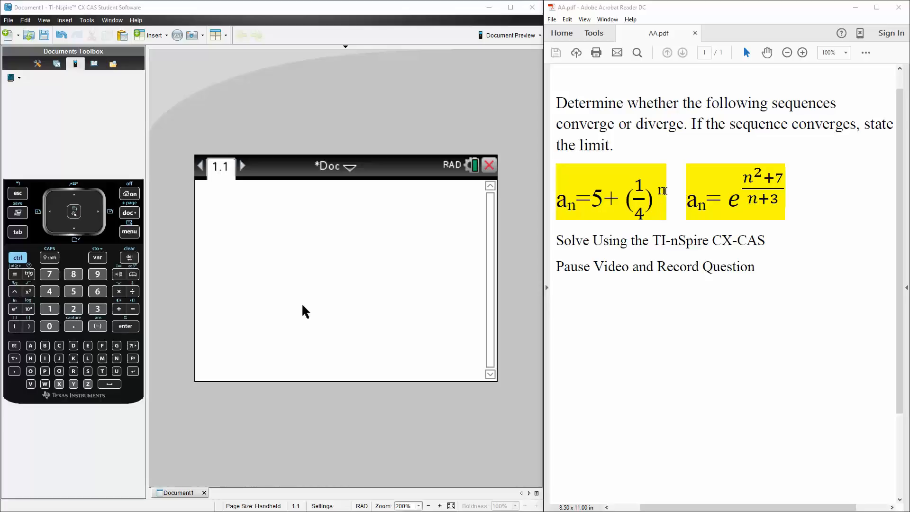
{"action": "mouse_move", "coordinate": [441, 250]}
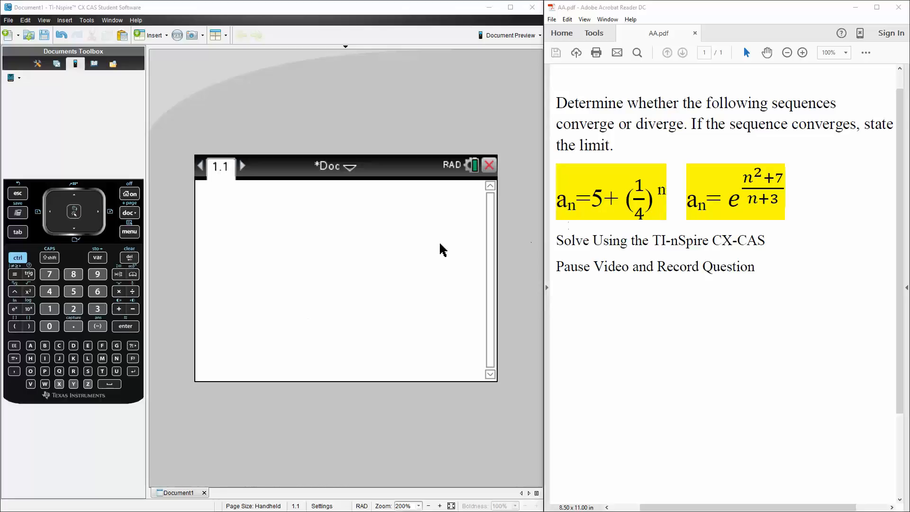
Enter the limit of 5+(1/4)^n as n→∞ in a limit template and evaluate it
{"action": "left_click", "coordinate": [129, 231]}
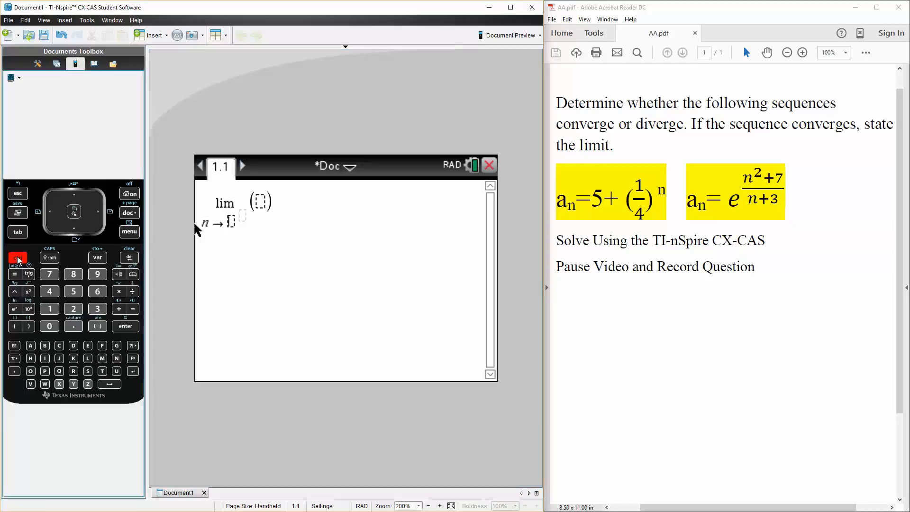
{"action": "type", "text": "∞"}
{"action": "left_click", "coordinate": [261, 201]}
{"action": "type", "text": "5+"}
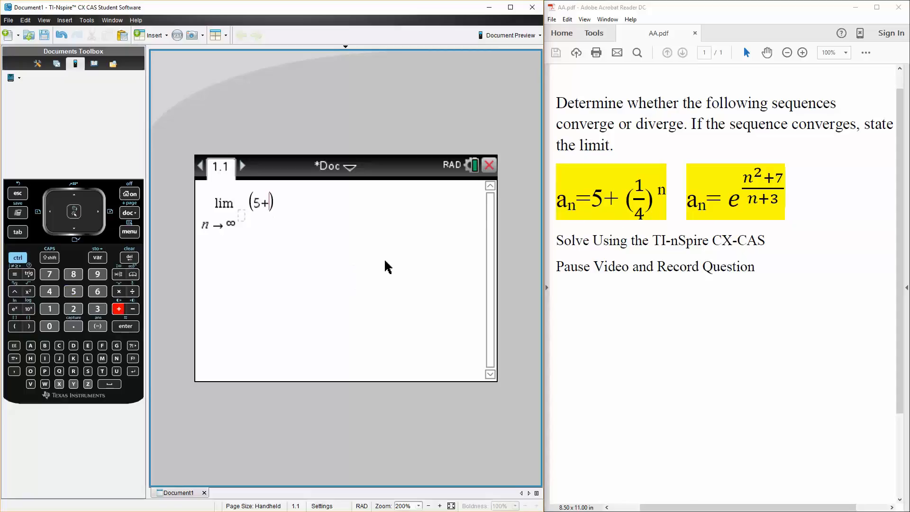
{"action": "left_click", "coordinate": [17, 325]}
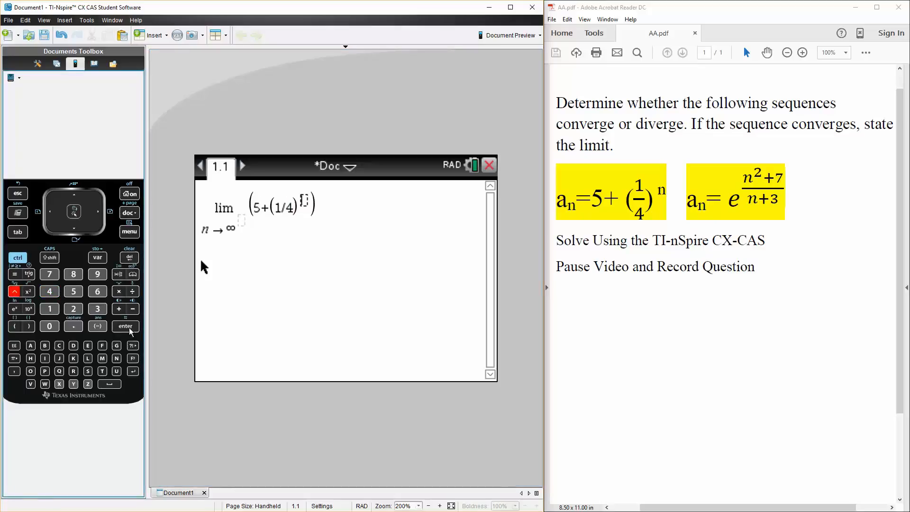
{"action": "type", "text": "n"}
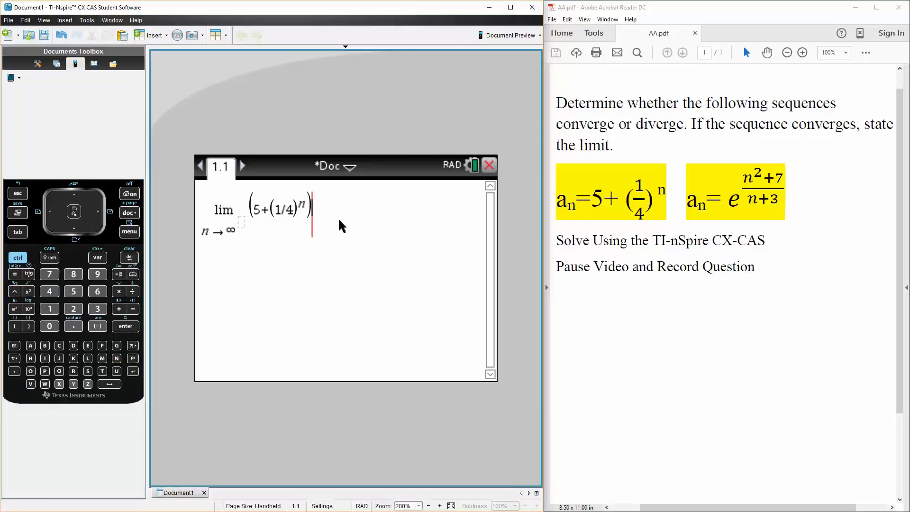
{"action": "key", "text": "enter"}
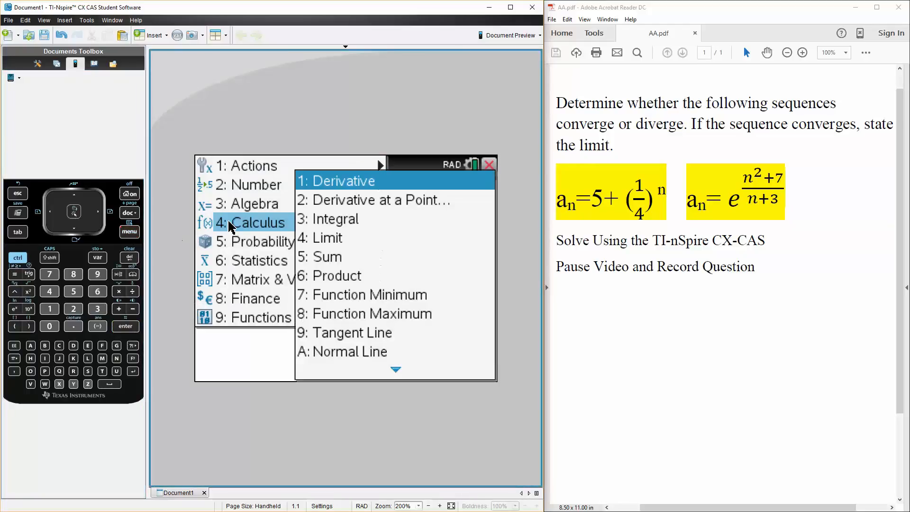
Insert a second limit template and begin entering e^((n²+7)/(n+3)) with n→∞
{"action": "left_click", "coordinate": [328, 238]}
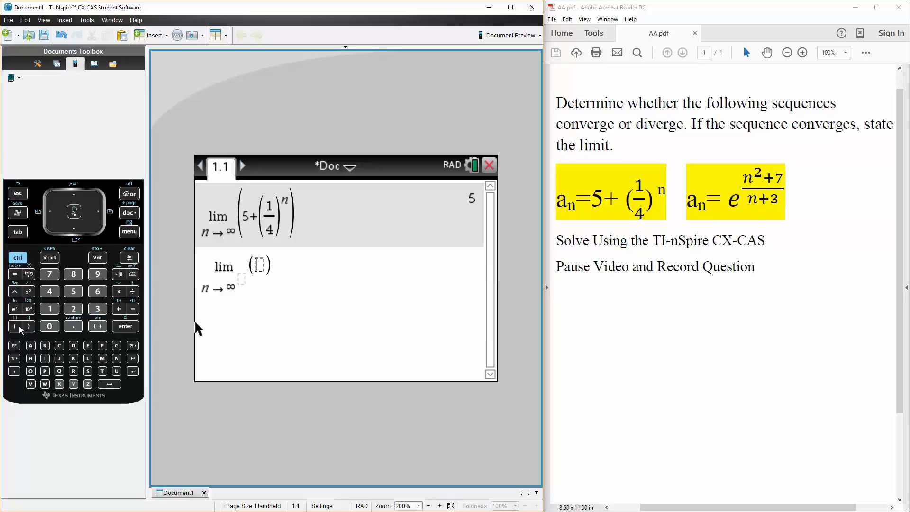
{"action": "left_click", "coordinate": [14, 309]}
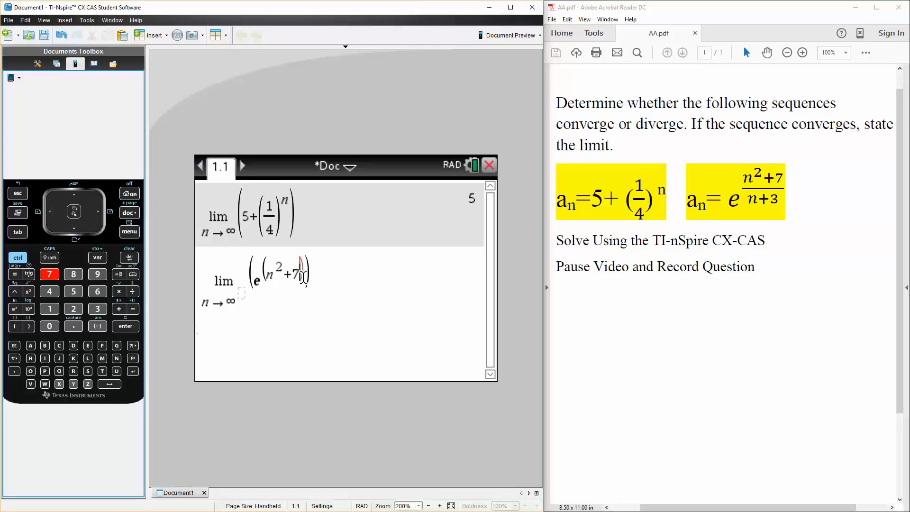
{"action": "left_click", "coordinate": [133, 292]}
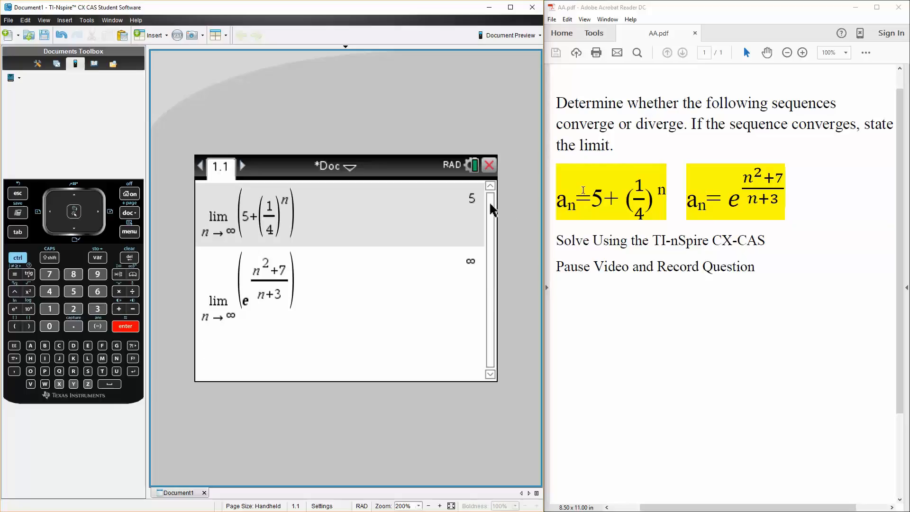
{"action": "mouse_move", "coordinate": [809, 289]}
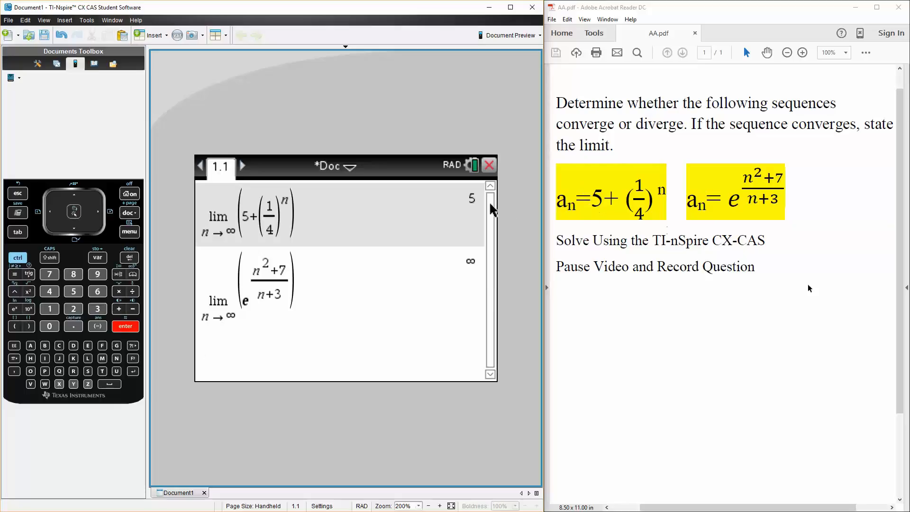